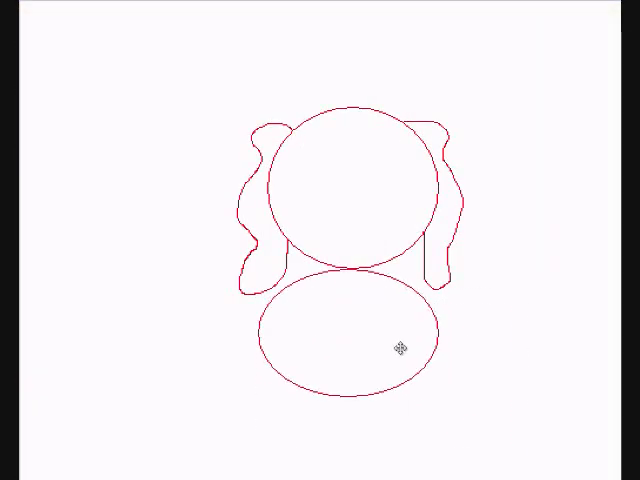
# - Add a short red inner curve inside the head circle of the first figure
pyautogui.moveTo(398, 345); pyautogui.dragTo(398, 375)
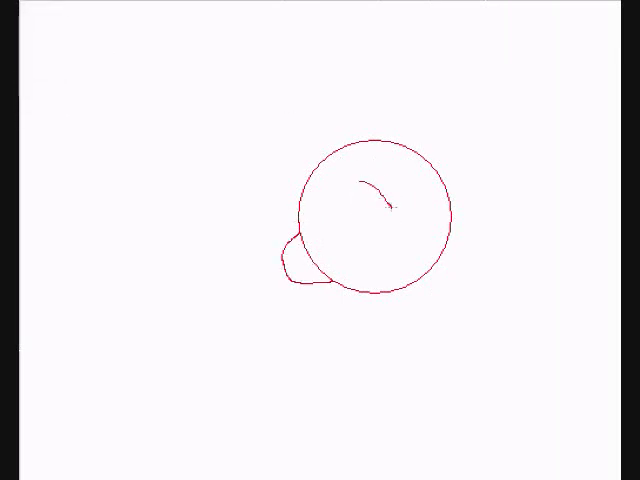
# - Draw a long red freehand stroke hanging down below the new head circle
pyautogui.moveTo(390, 170); pyautogui.dragTo(420, 360)
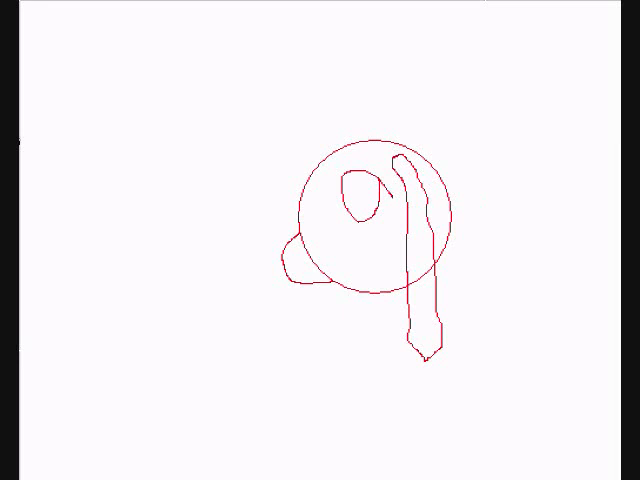